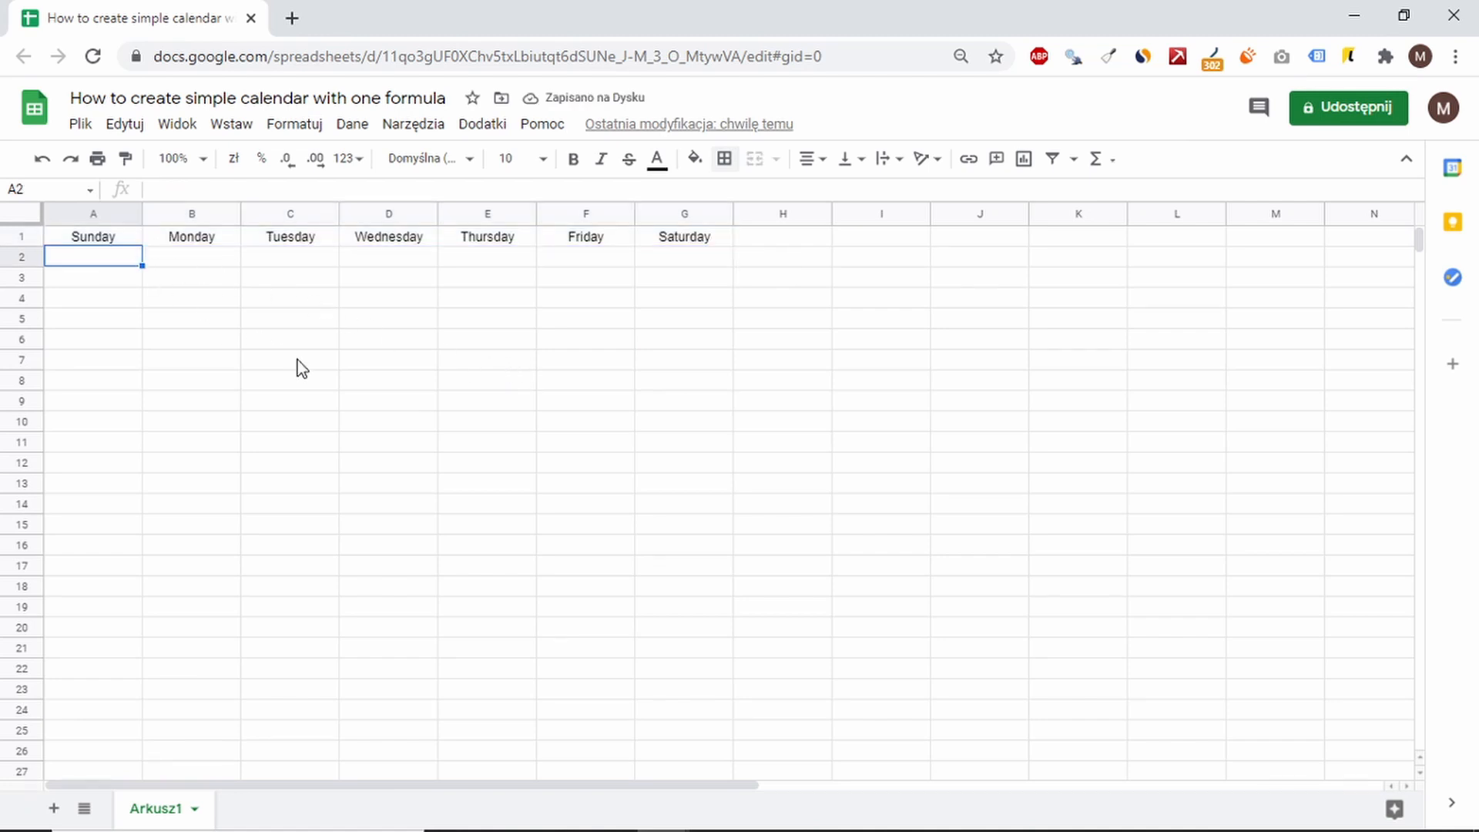
Step: Enter the dates 2020-12-27 through 2021-01-02 across A2:G2, correcting a repeated date
{"action": "type", "text": "=\"20"}
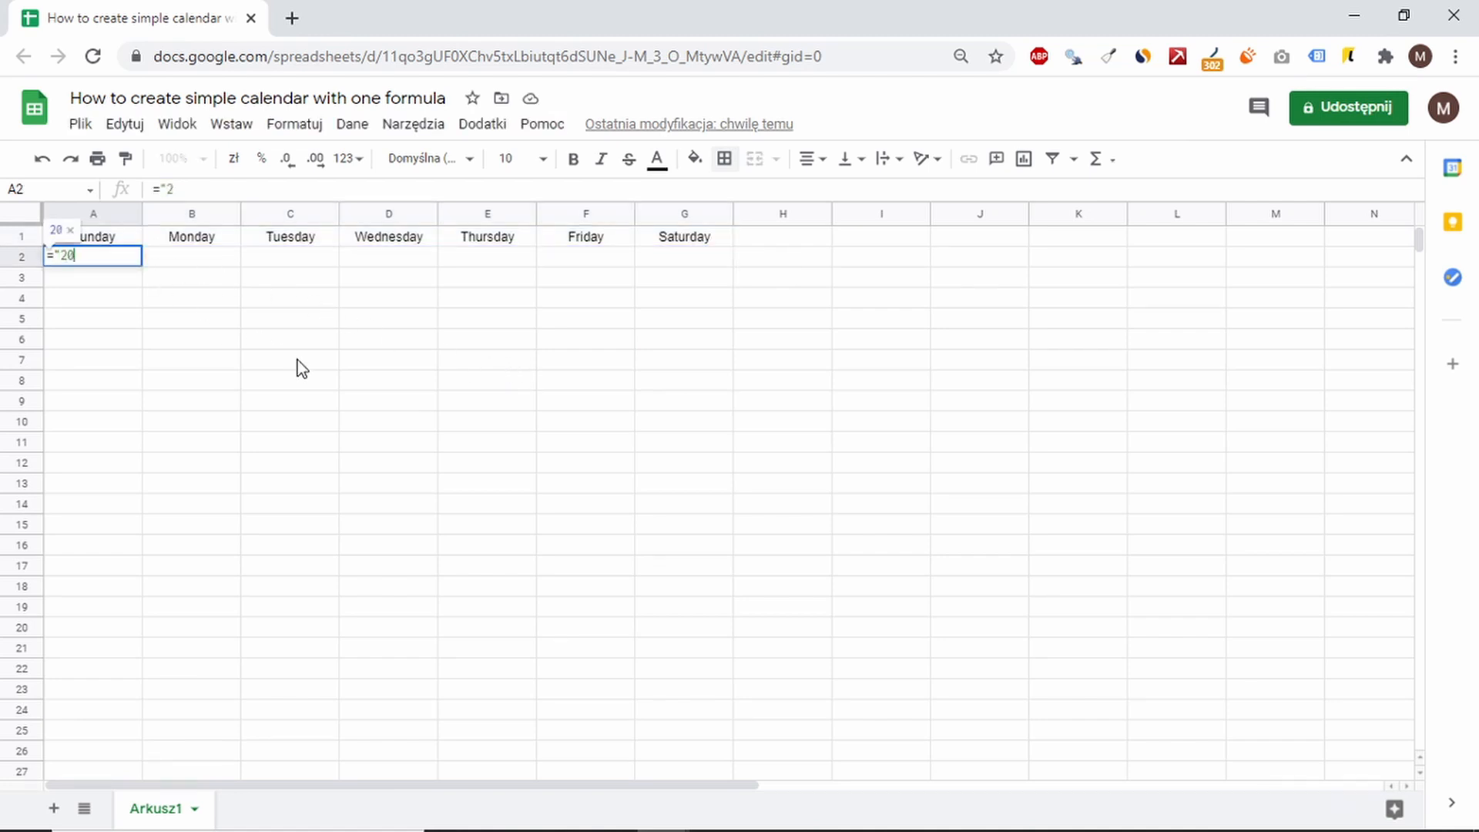
{"action": "type", "text": "020-12-2"}
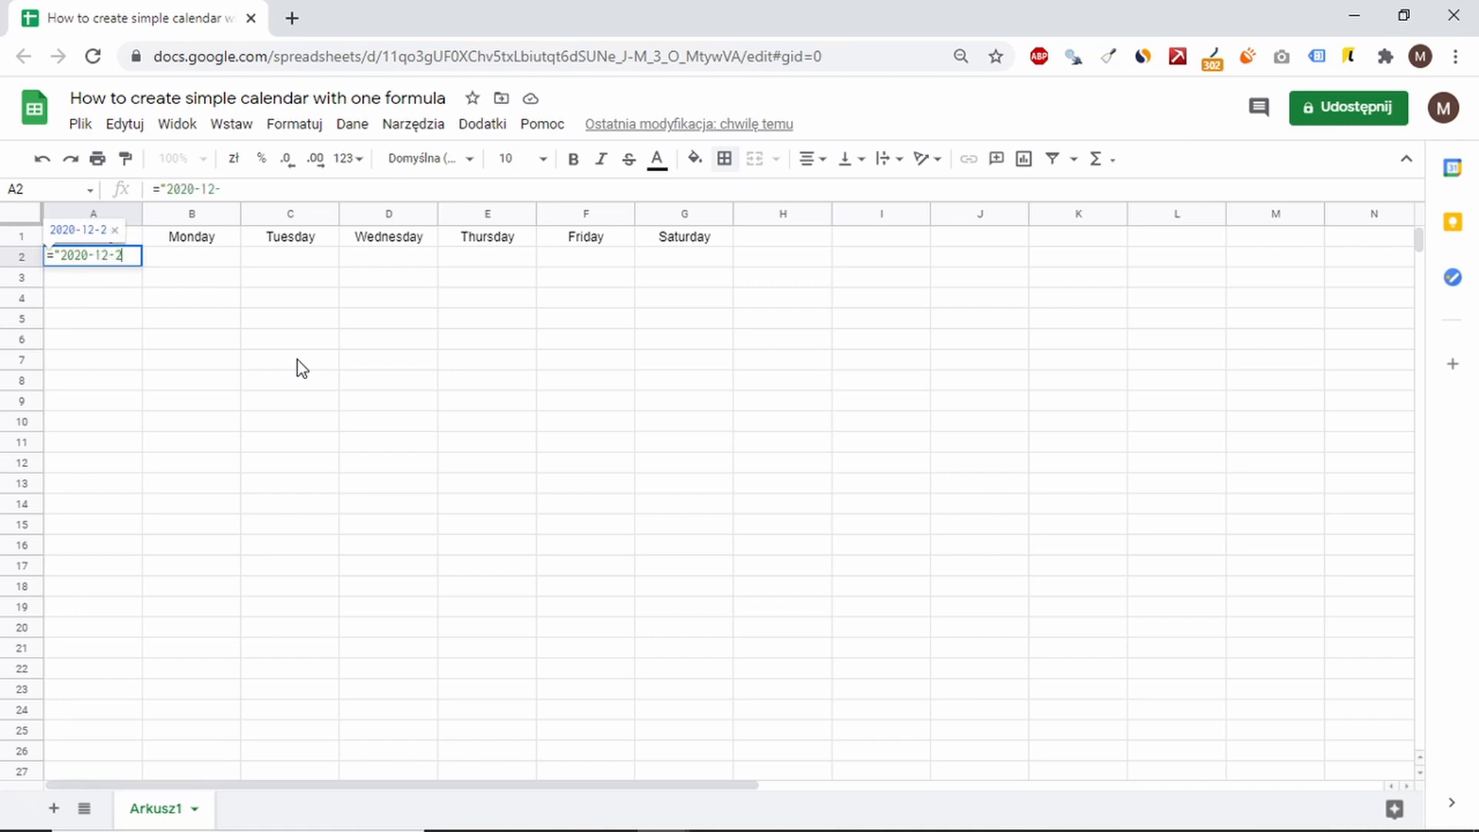
{"action": "type", "text": "7"}
{"action": "key", "text": "Enter"}
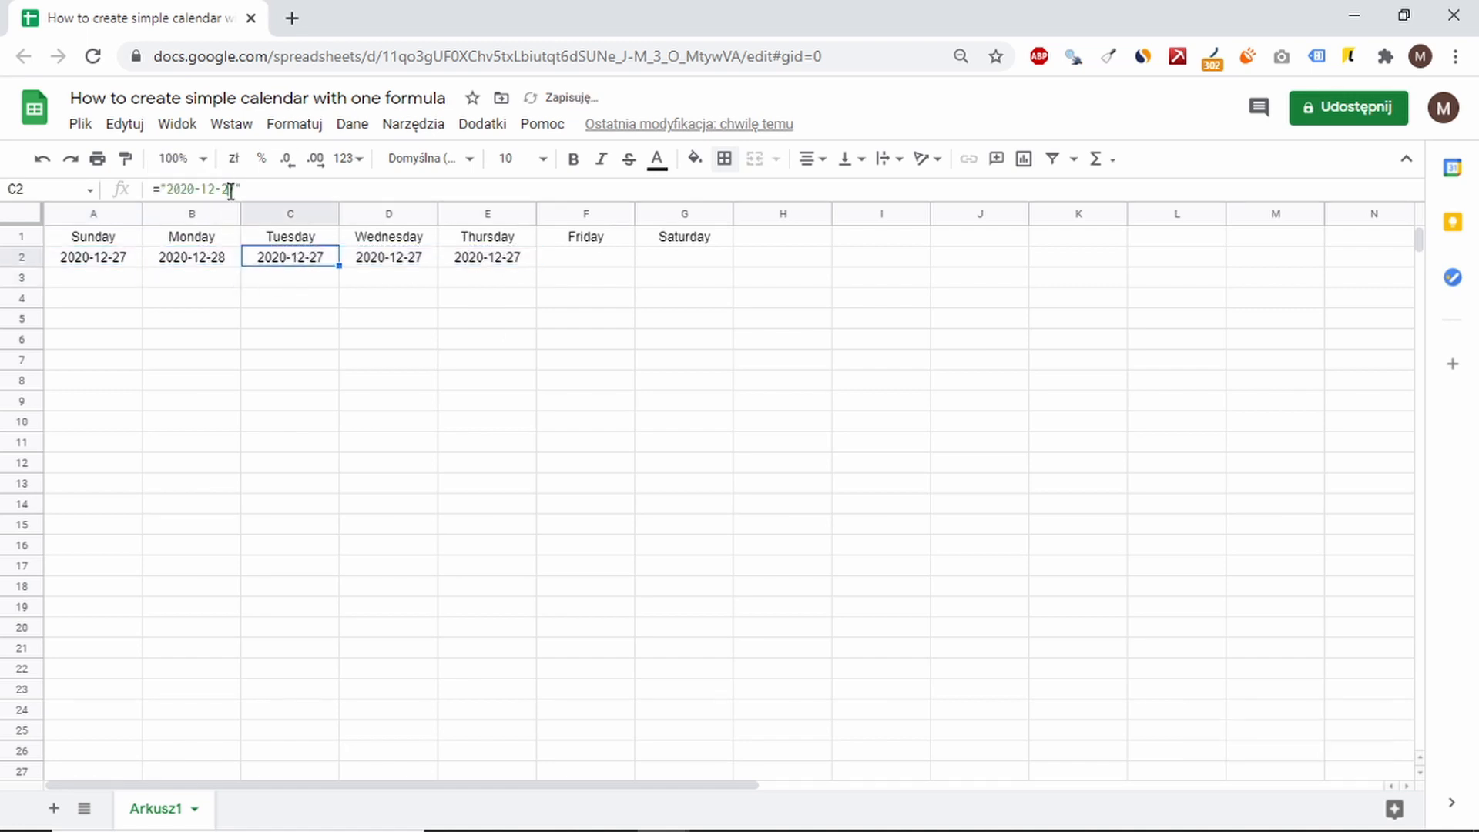
{"action": "type", "text": "9"}
{"action": "key", "text": "Enter"}
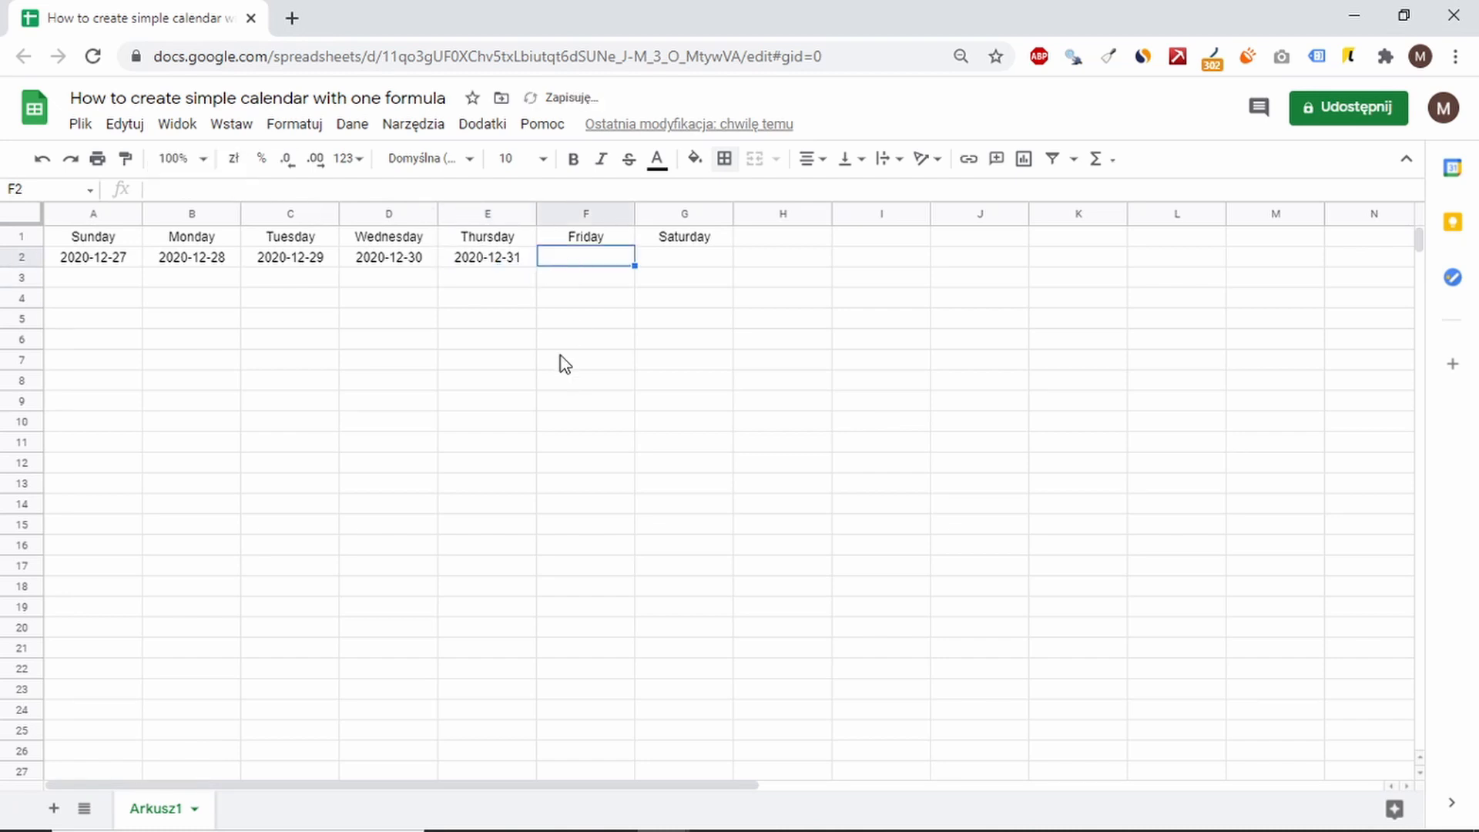
{"action": "type", "text": "=\"2021-01-"}
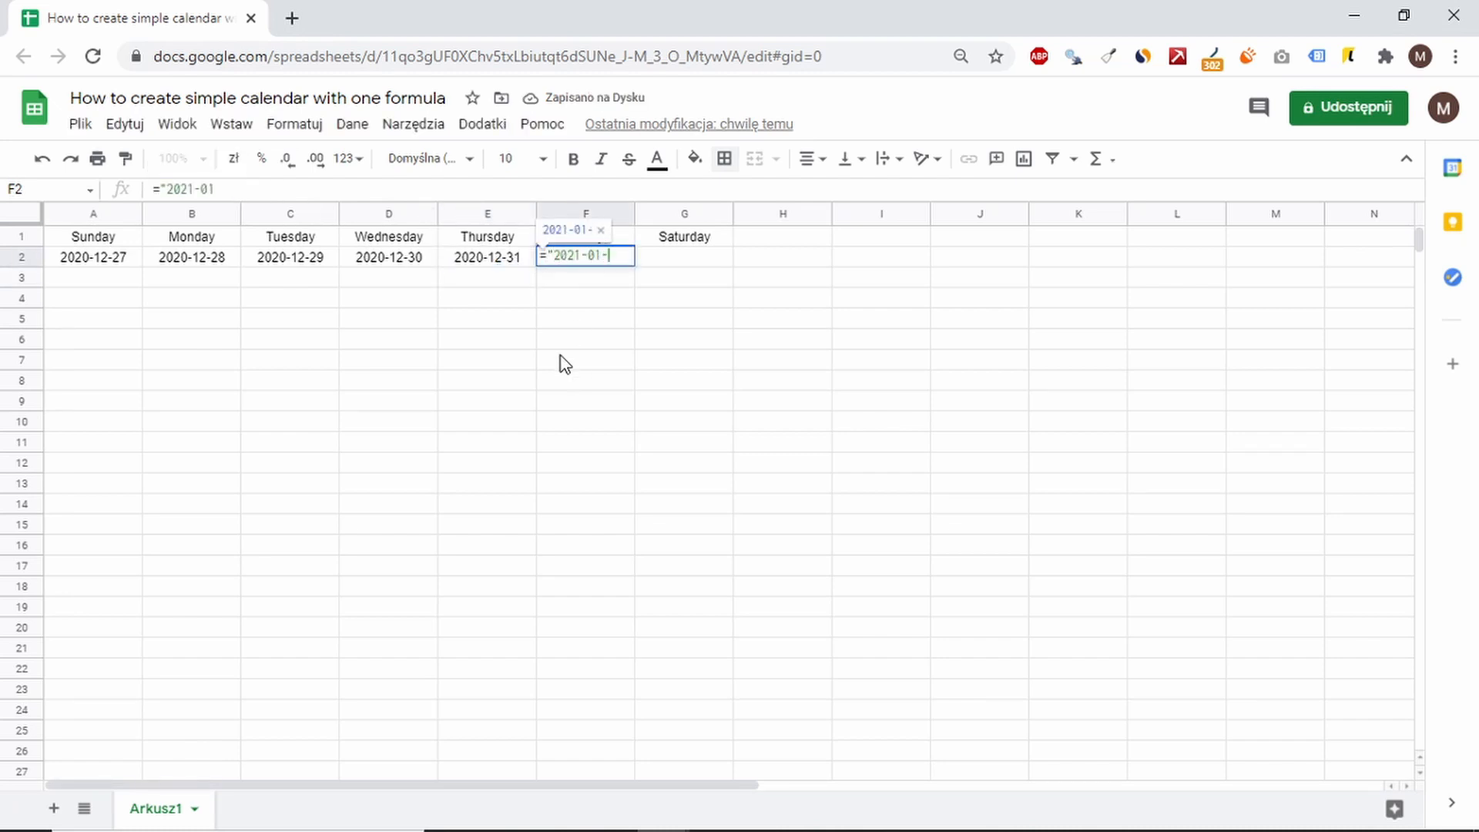
{"action": "key", "text": "Enter"}
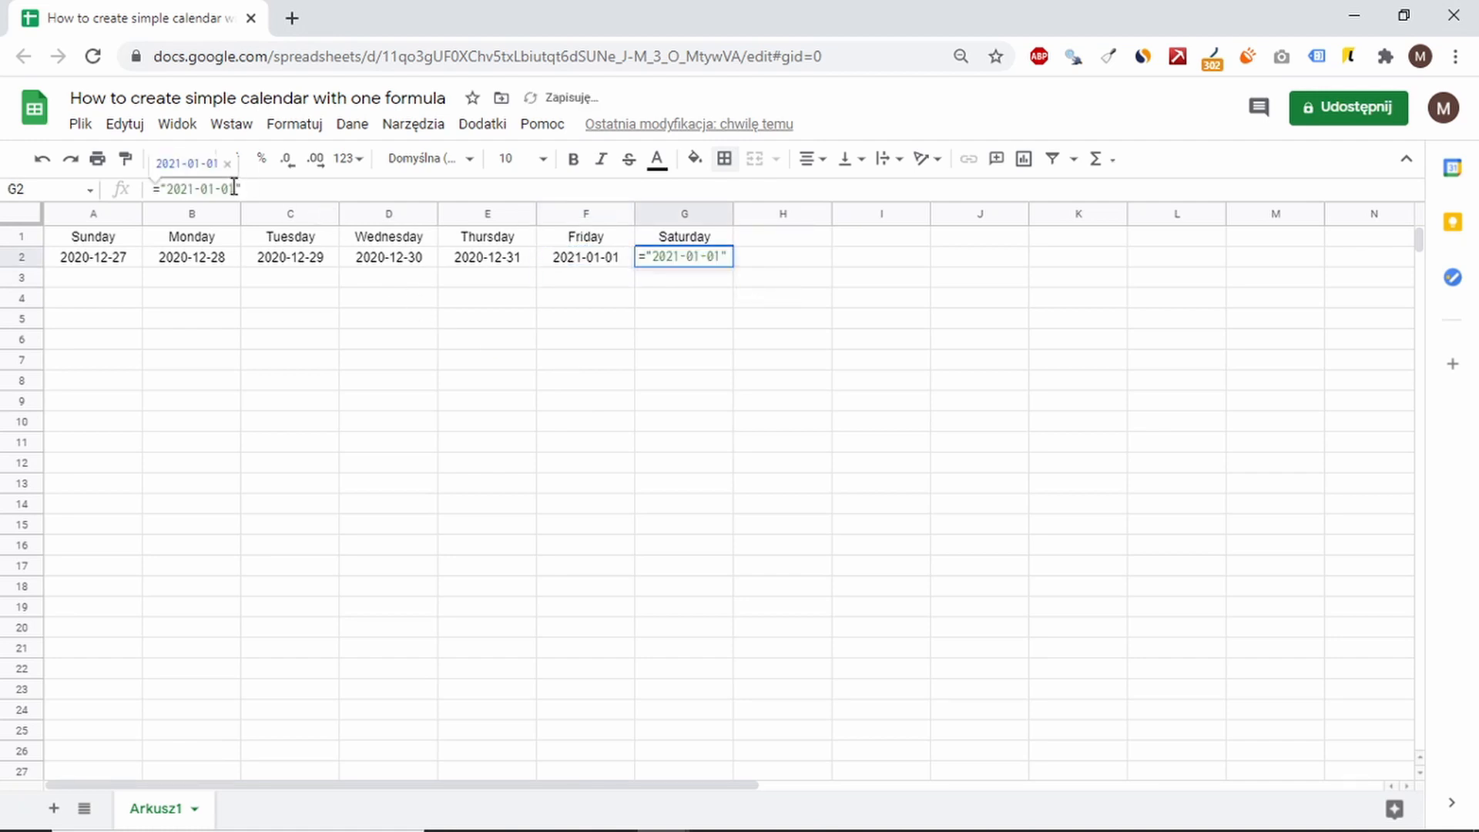
{"action": "key", "text": "Enter"}
{"action": "type", "text": "=A2"}
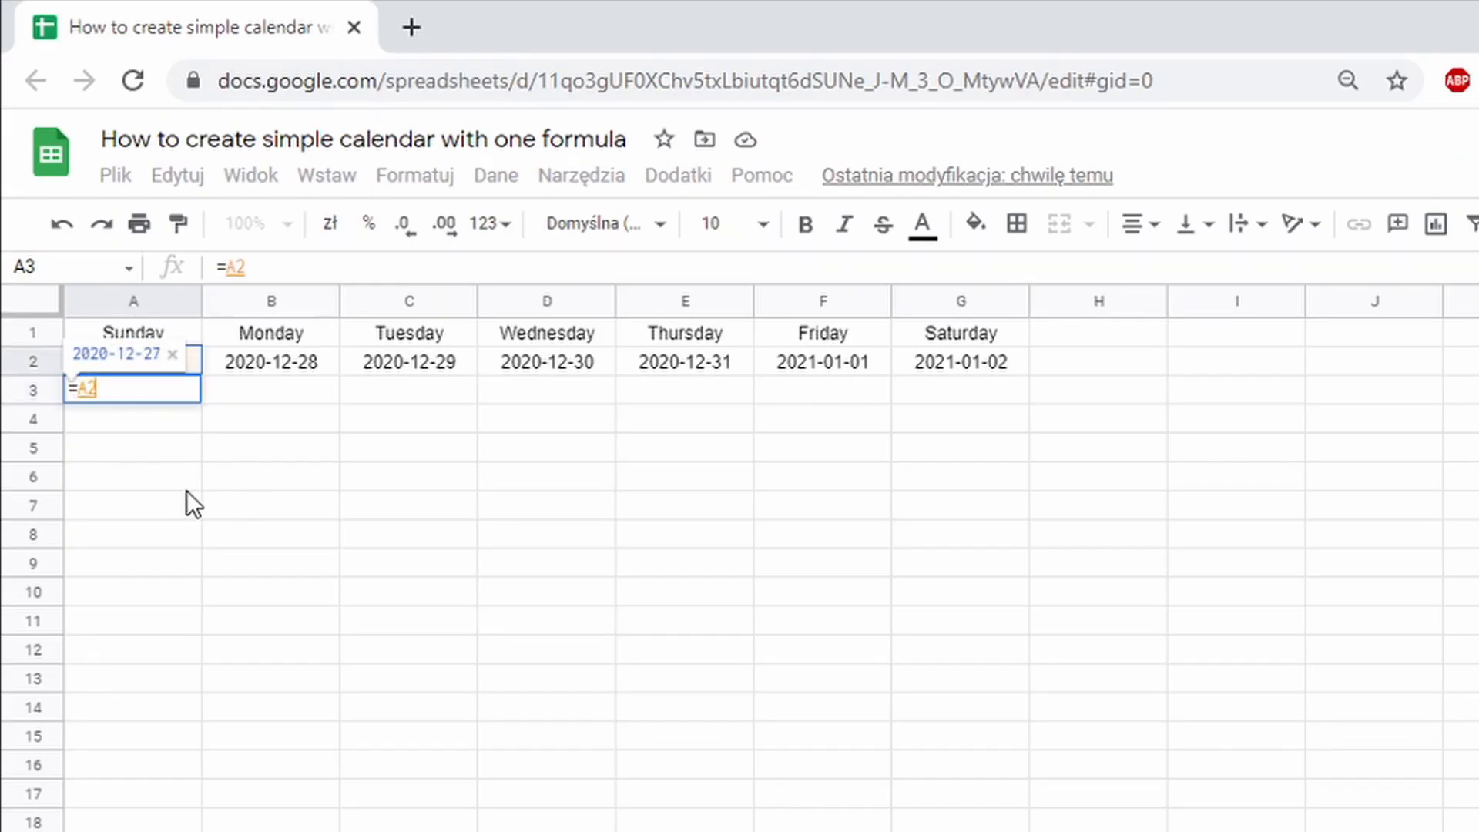
Step: Enter =A$2+(ROW()-2)*7 in A3, with the row reference locked, showing 2021-01-03
{"action": "type", "text": "+r"}
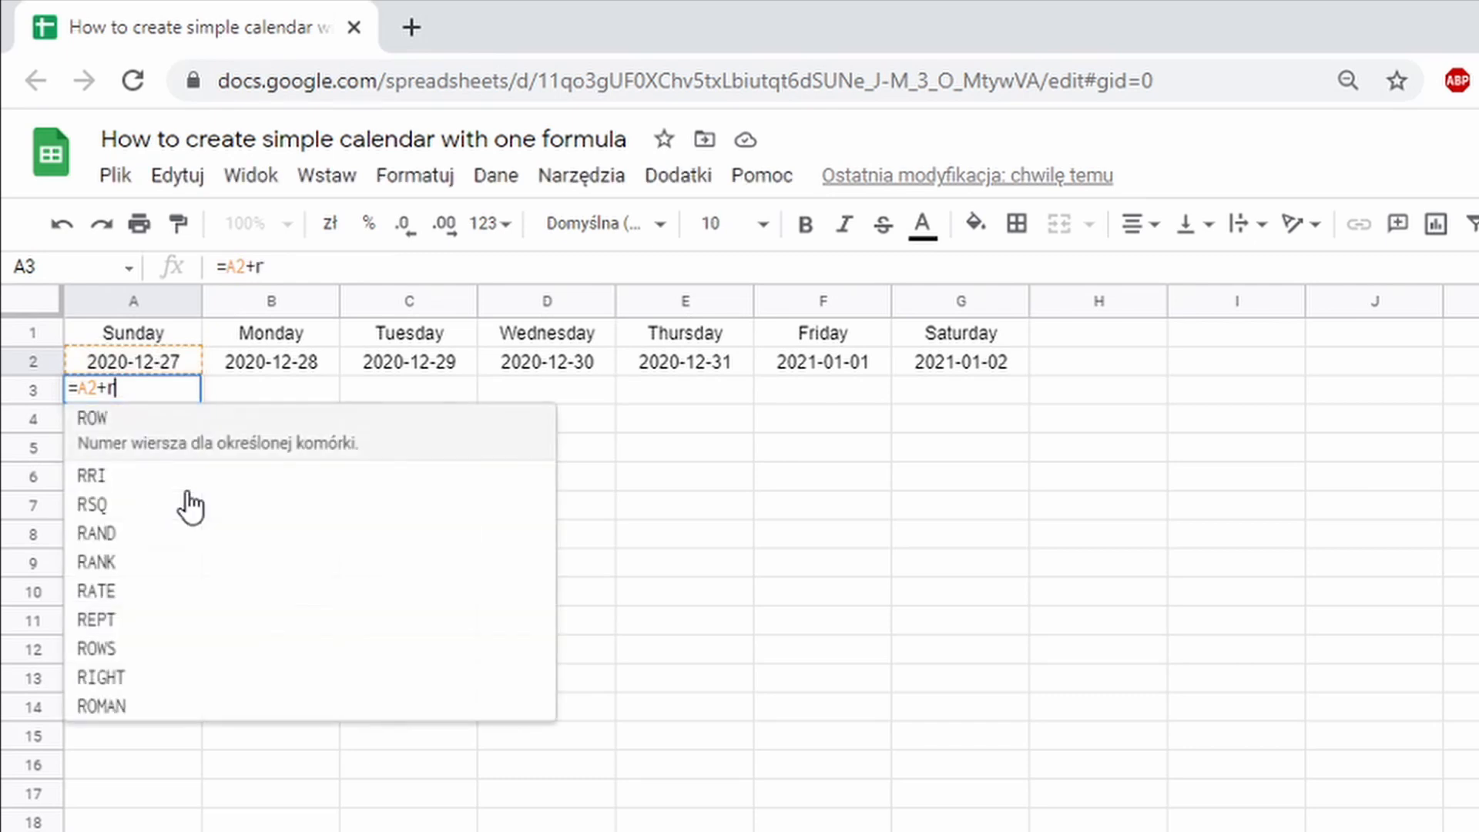
{"action": "type", "text": "OW("}
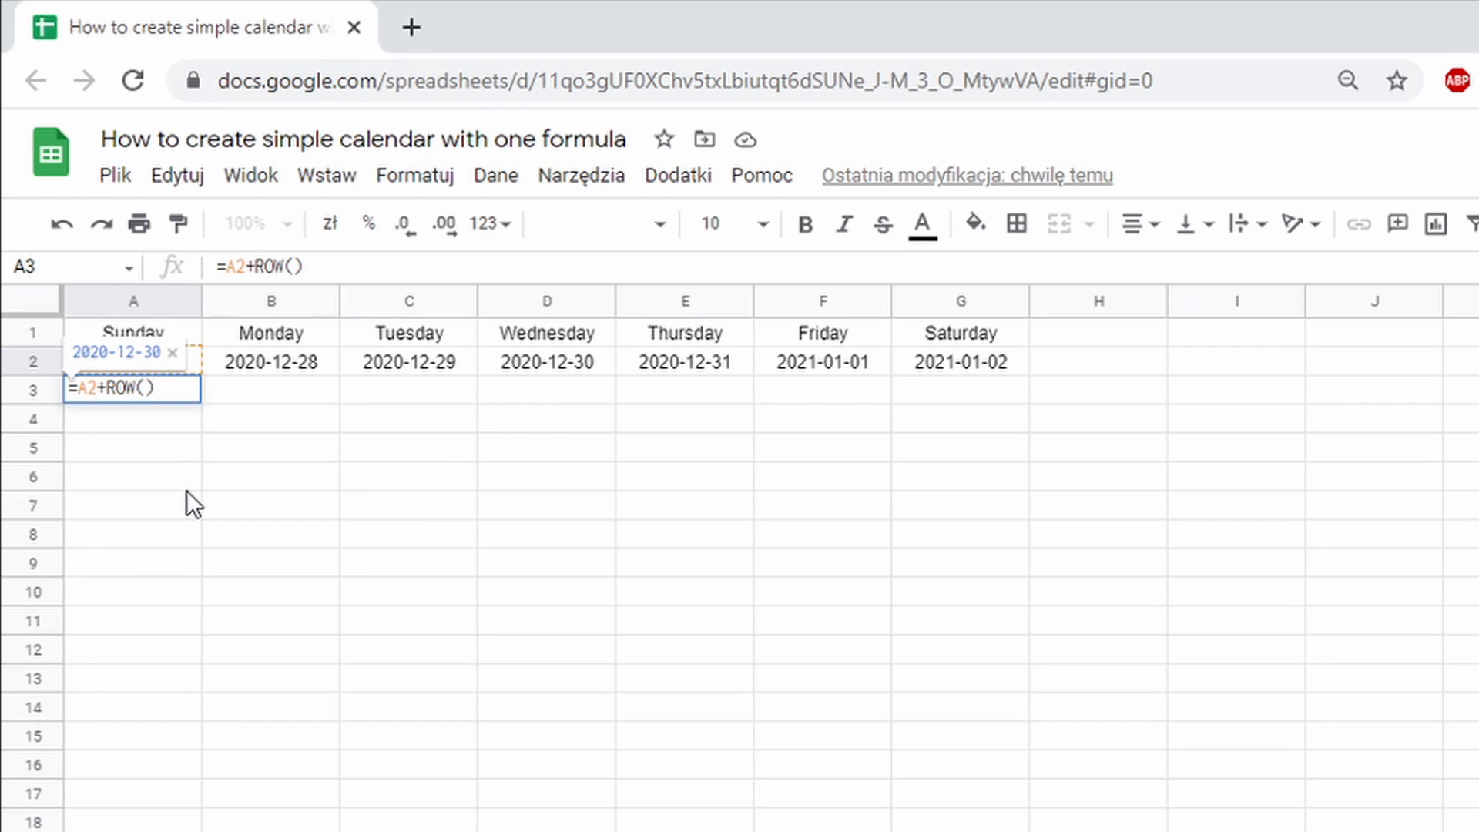
{"action": "type", "text": "-2)"}
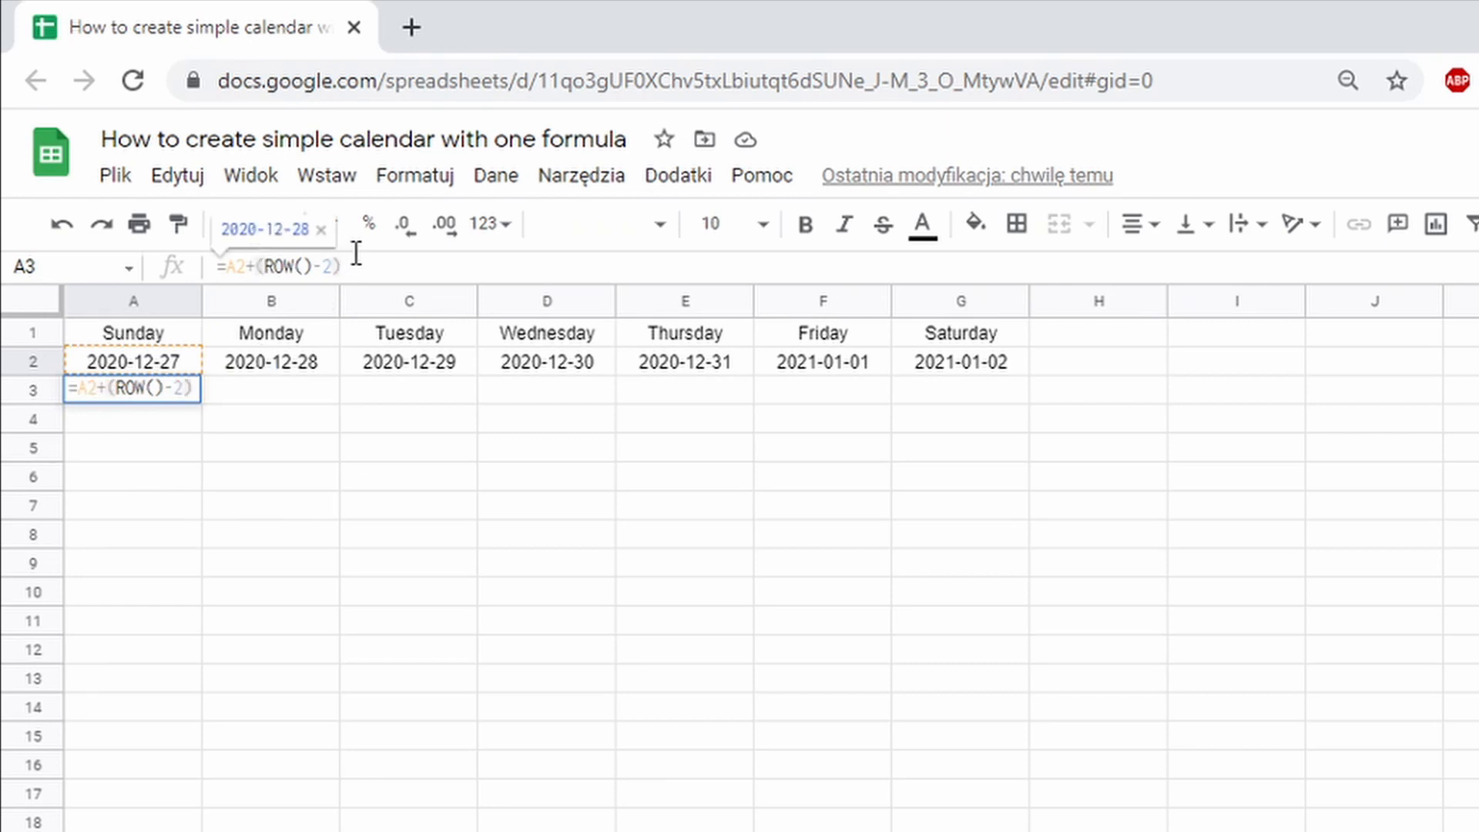
{"action": "type", "text": "*7"}
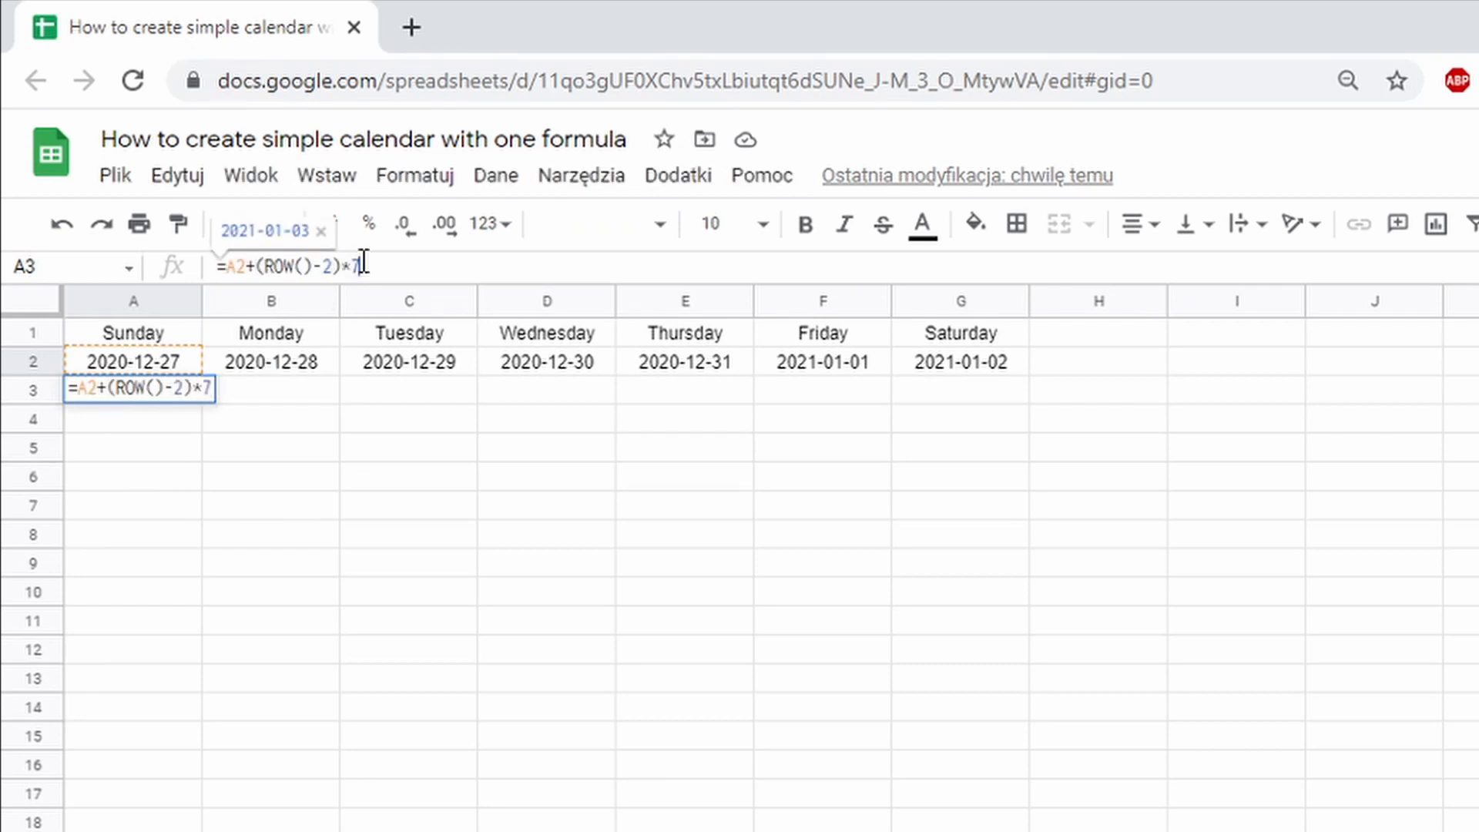
{"action": "key", "text": "Enter"}
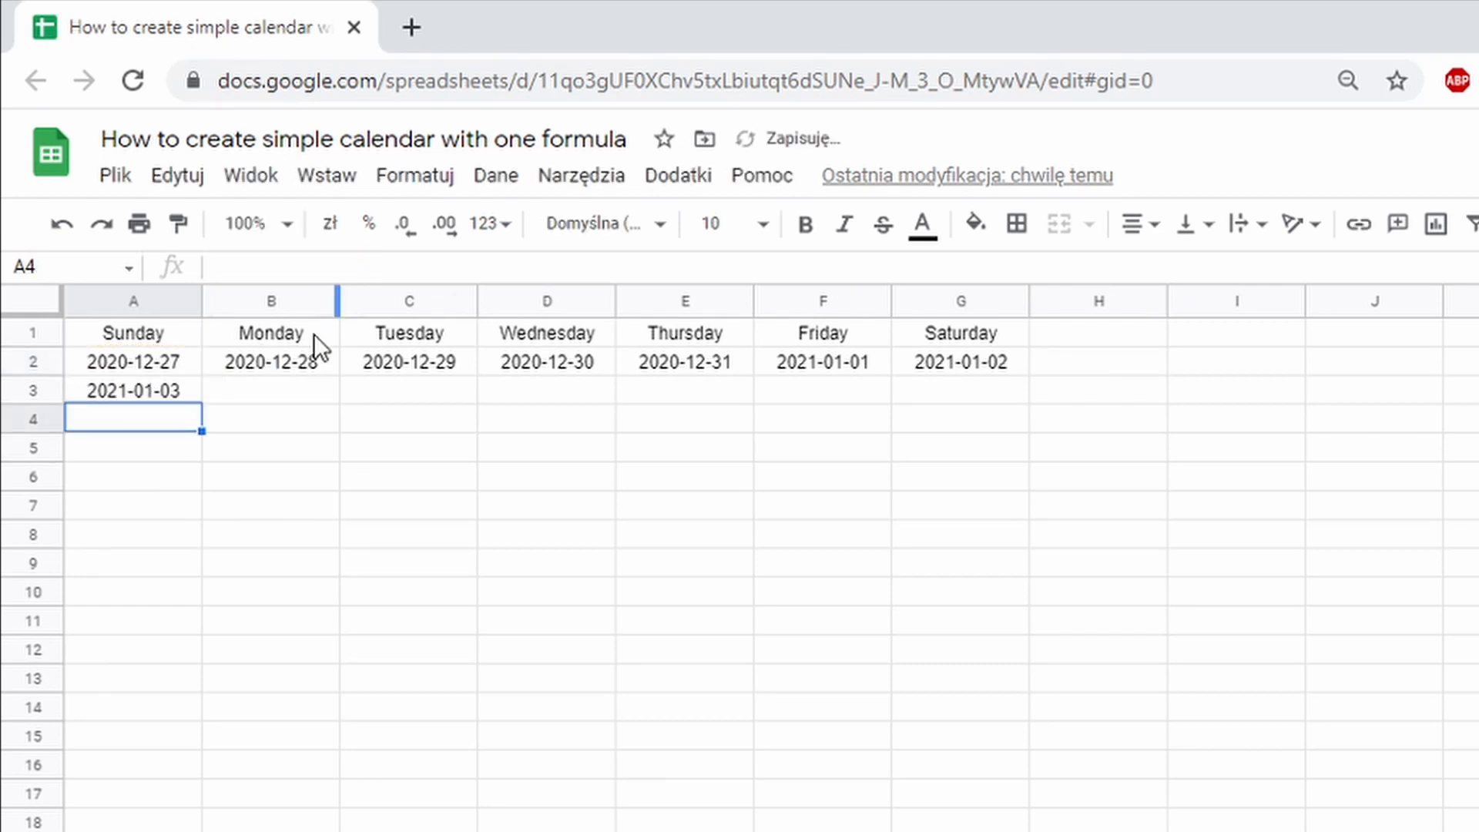
{"action": "left_click", "coordinate": [133, 390]}
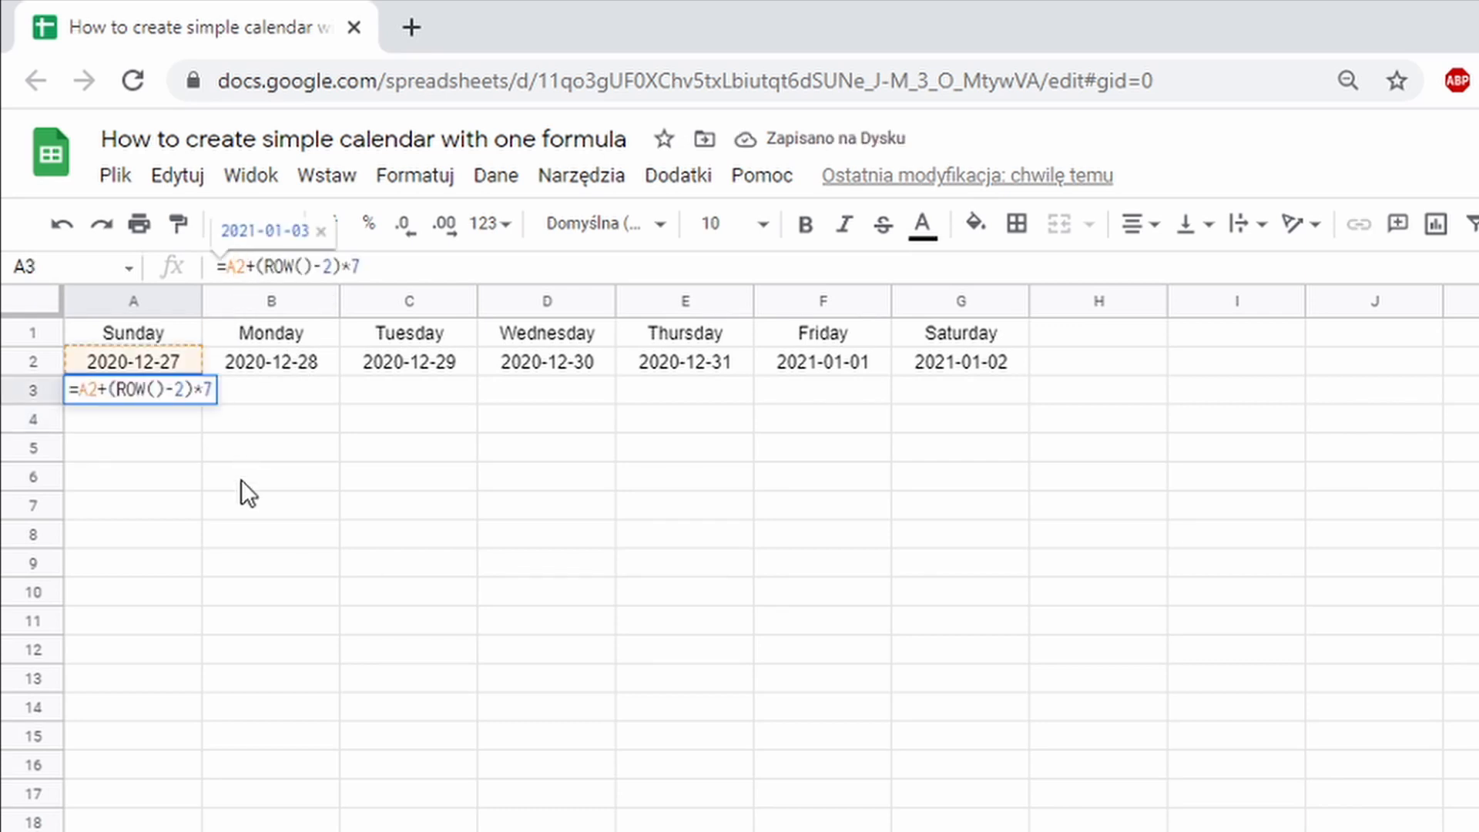
{"action": "type", "text": "$"}
{"action": "key", "text": "Enter"}
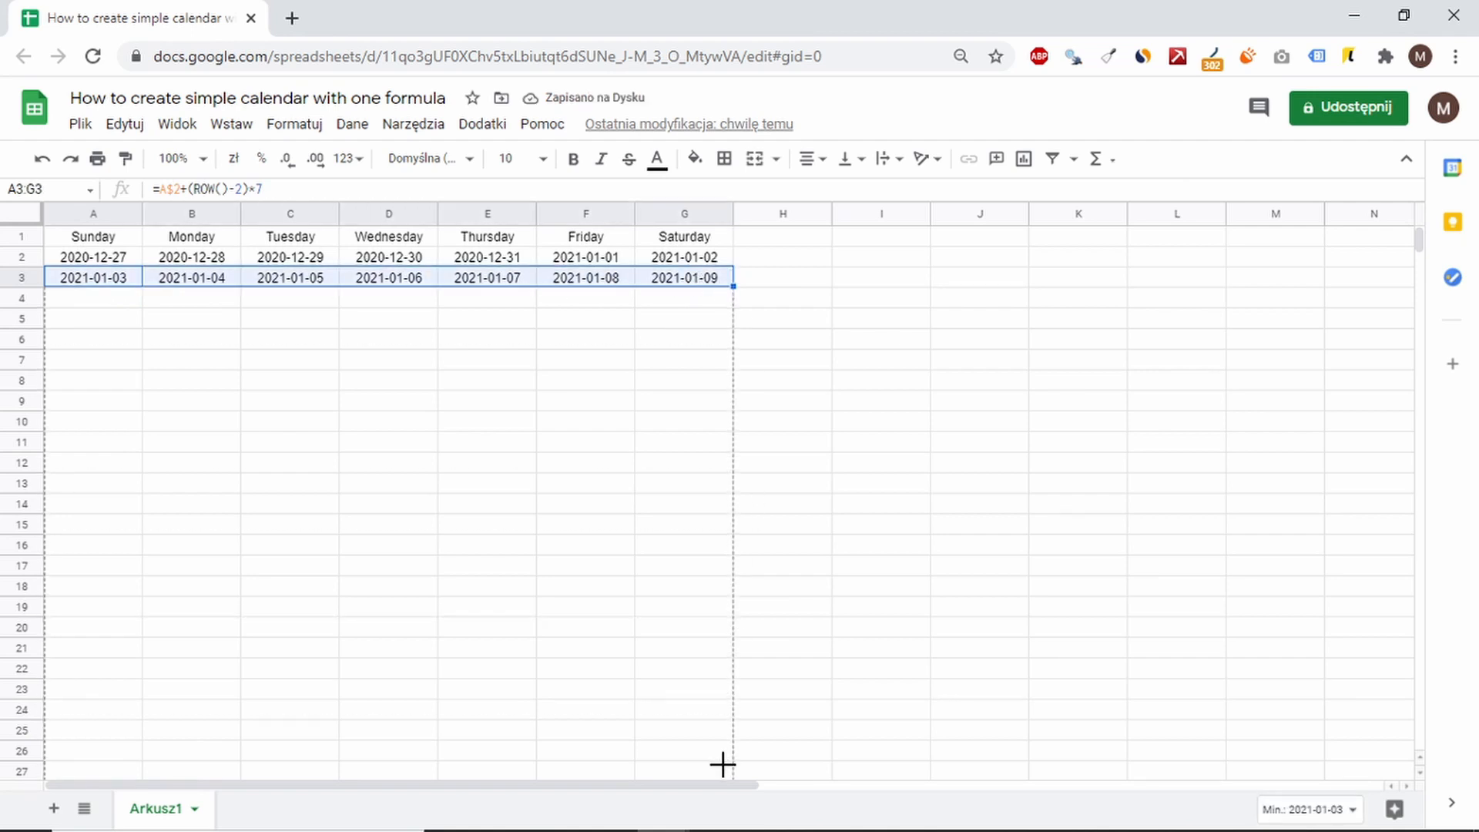
Step: Review the calendar filled through row 54 and clear the selection
{"action": "scroll", "scroll_direction": "down", "scroll_amount": 3}
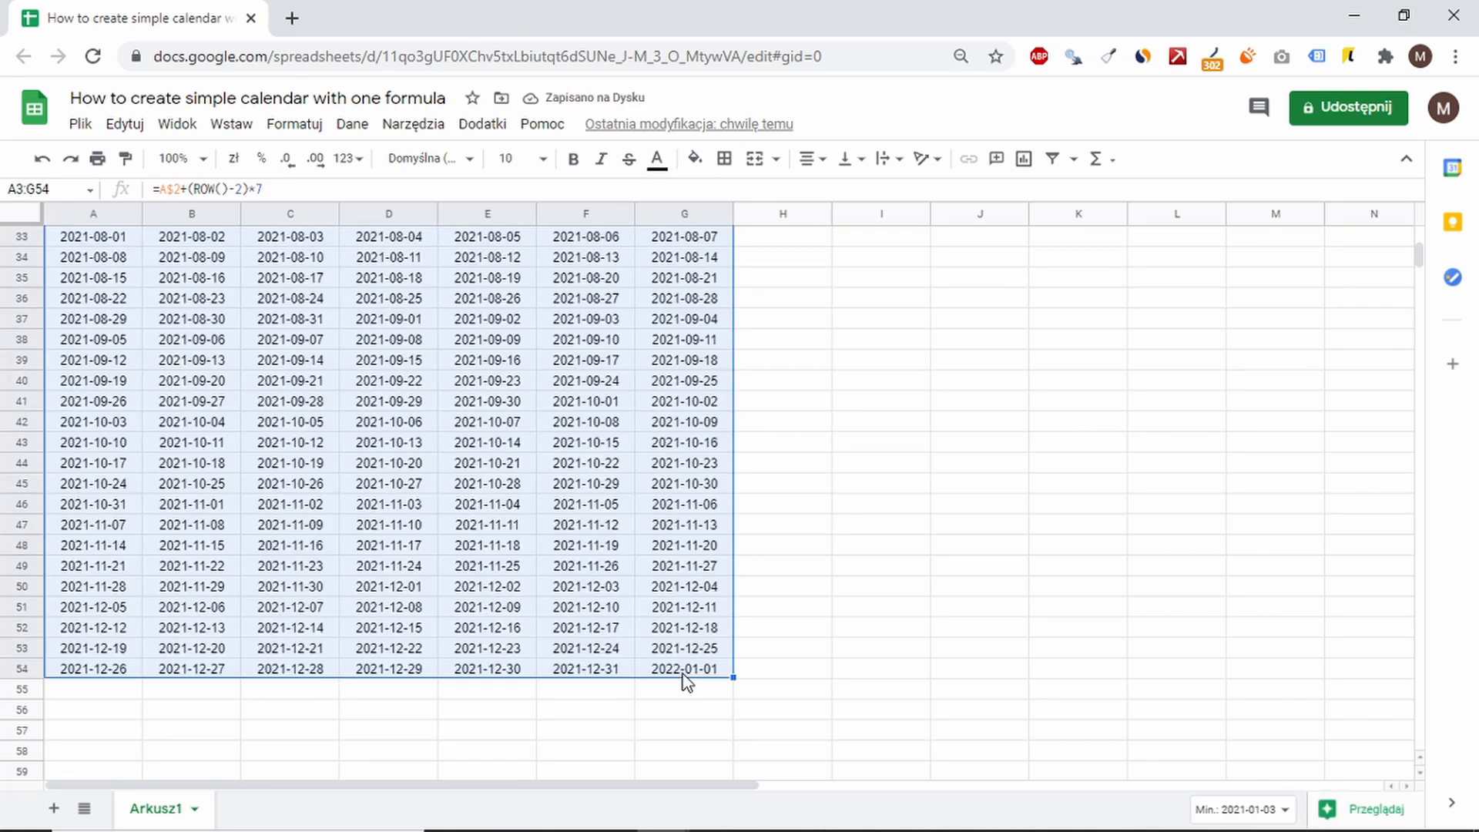
{"action": "left_click", "coordinate": [684, 669]}
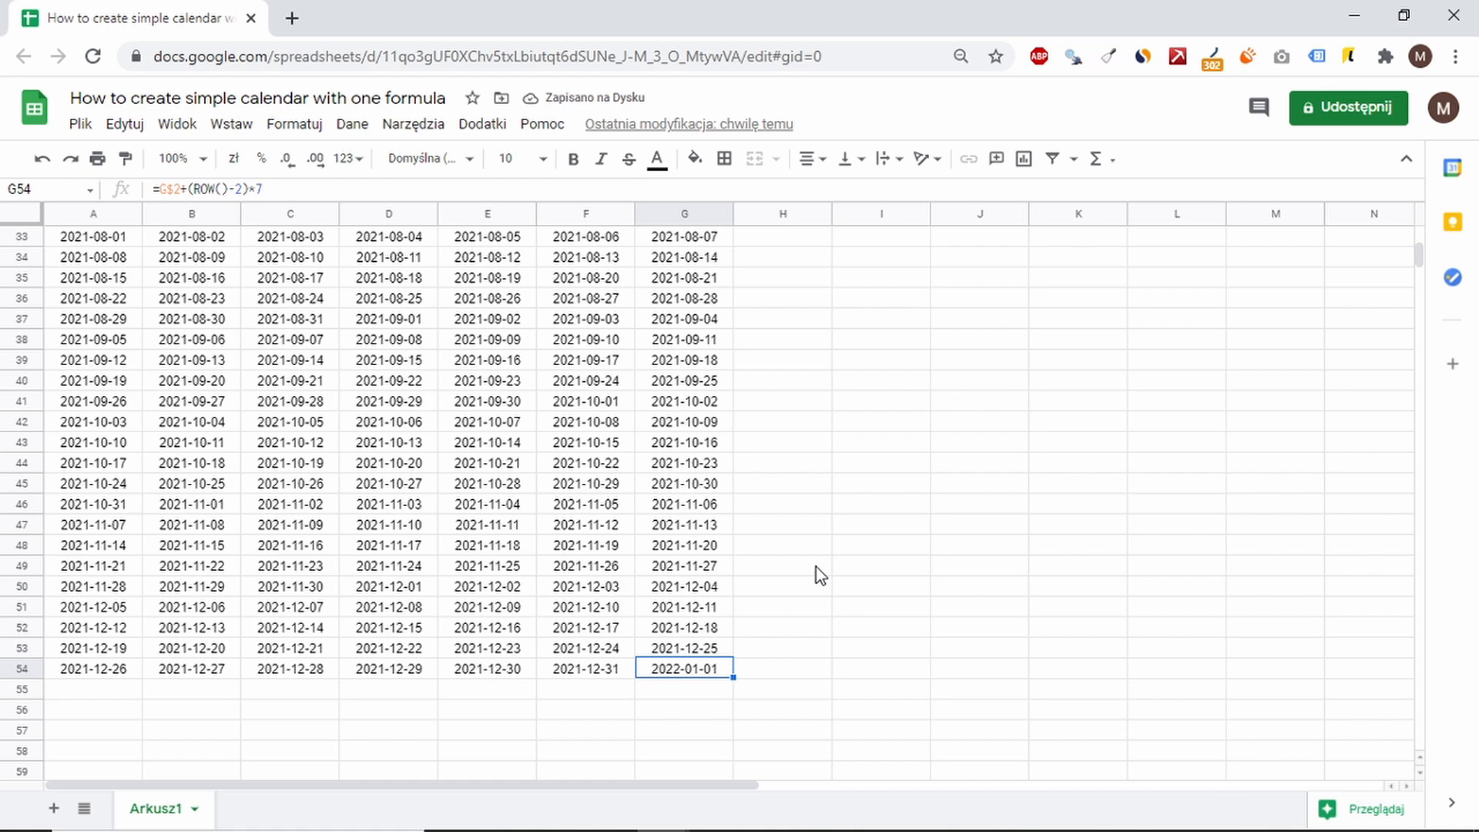
{"action": "scroll", "scroll_direction": "up", "scroll_amount": 3}
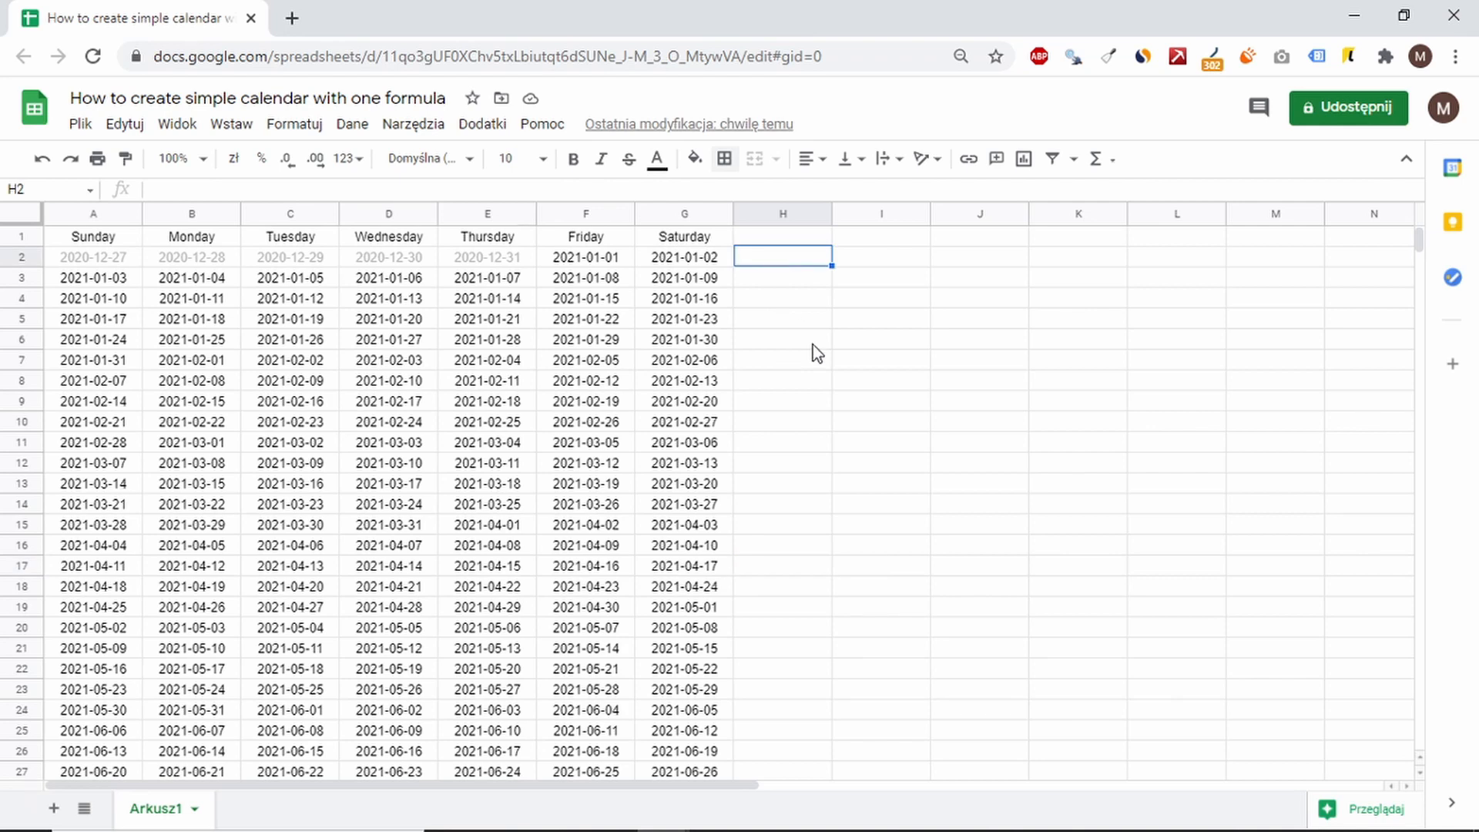
Step: Enter =WEEKDAY(A2) in H2 to check the Sunday date
{"action": "type", "text": "=W"}
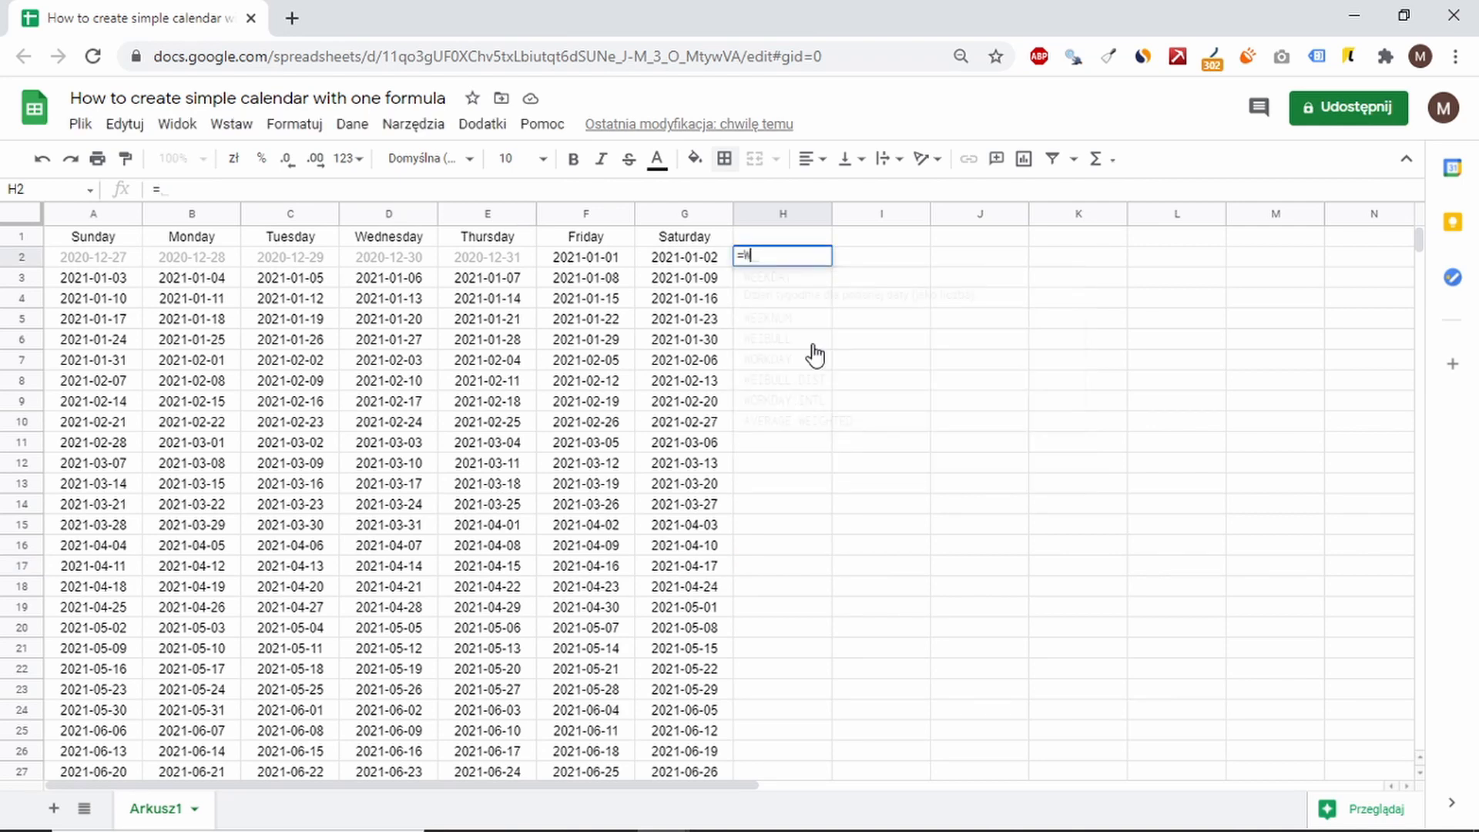
{"action": "type", "text": "WEEKDAY()"}
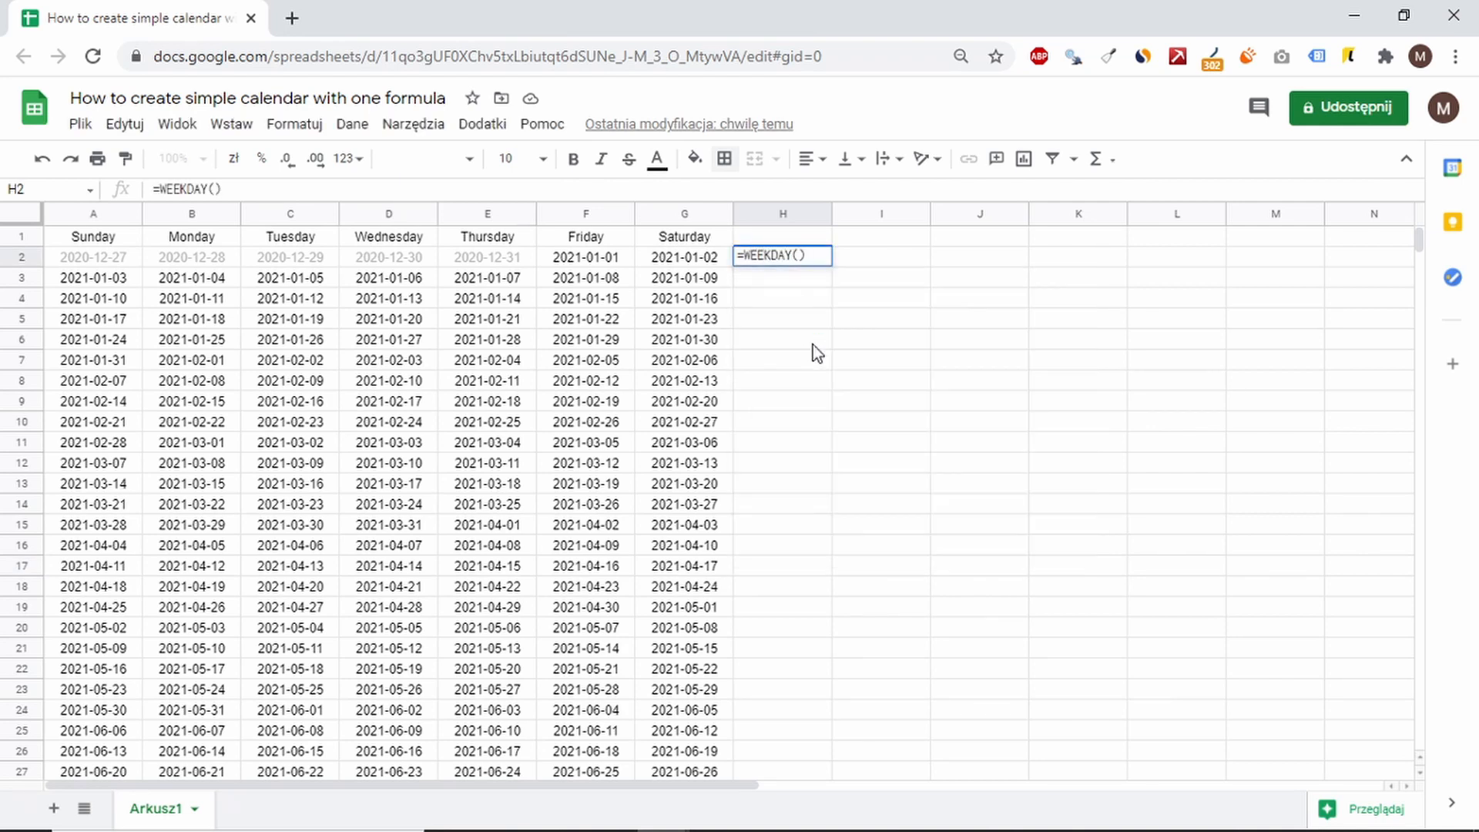
{"action": "left_click", "coordinate": [93, 256]}
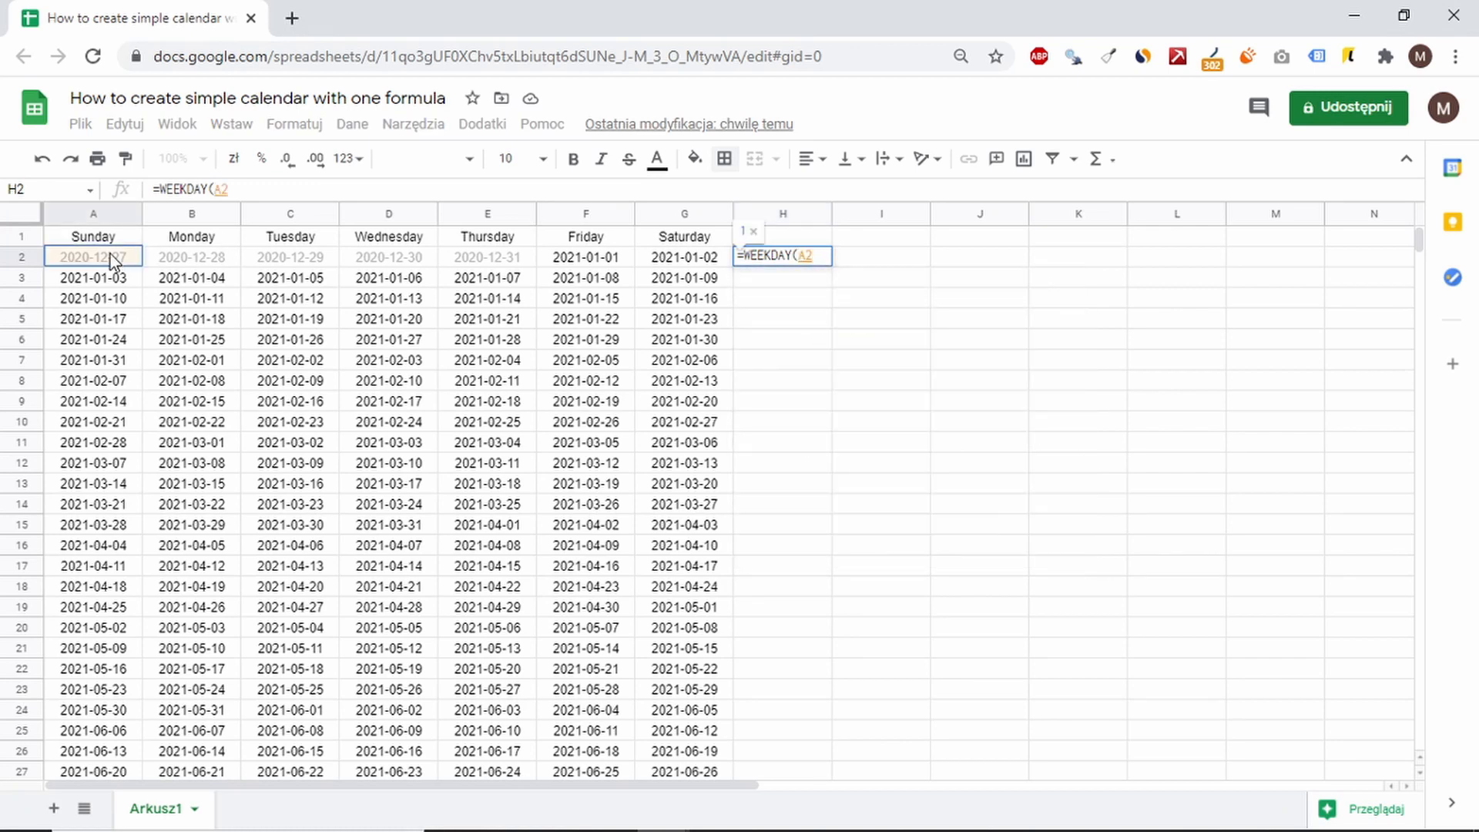
{"action": "key", "text": "Enter"}
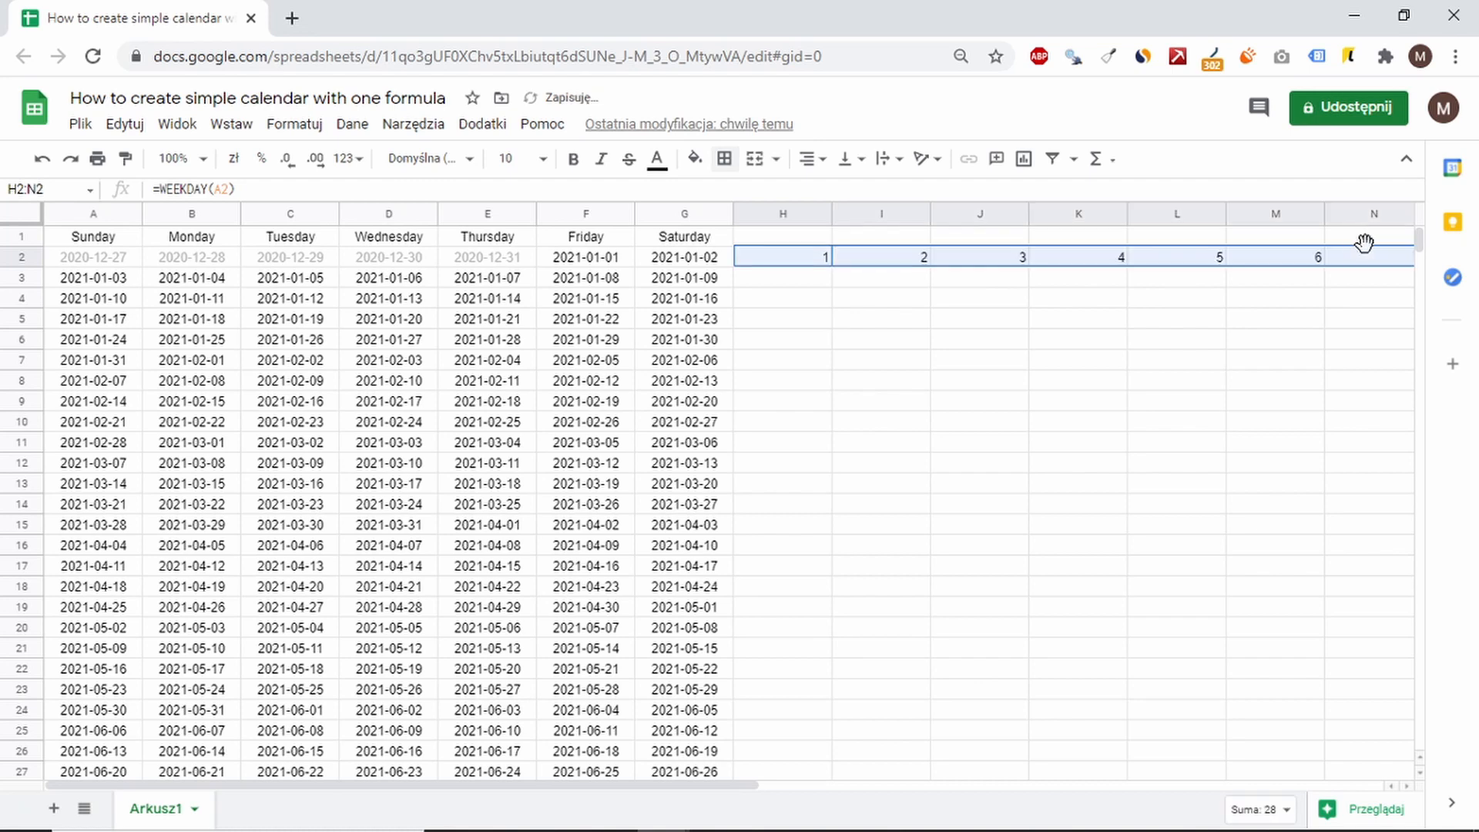
Step: Set the sheet zoom to 90% and scroll down the WEEKDAY results
{"action": "left_click", "coordinate": [179, 159]}
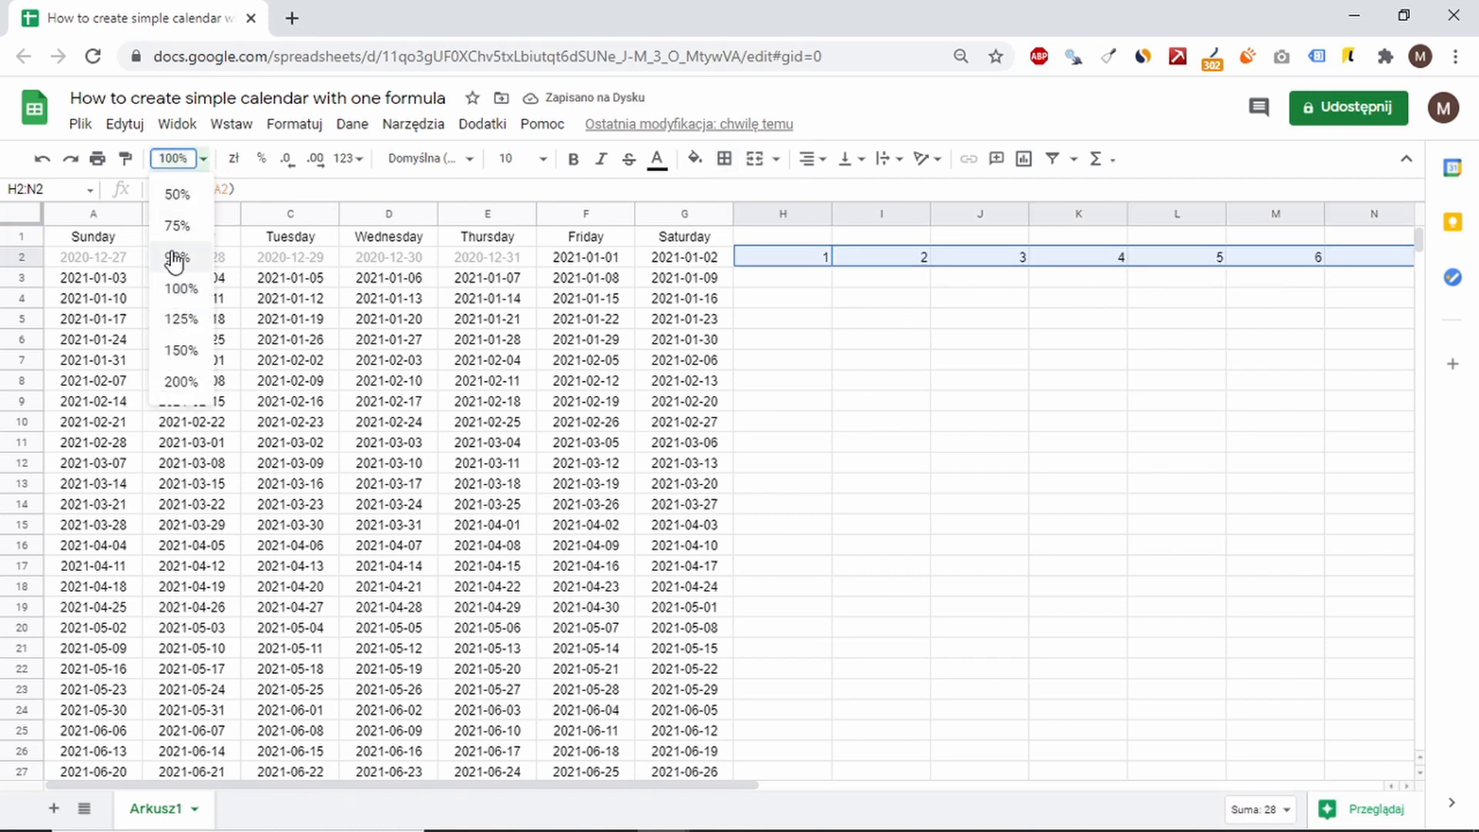
{"action": "left_click", "coordinate": [176, 258]}
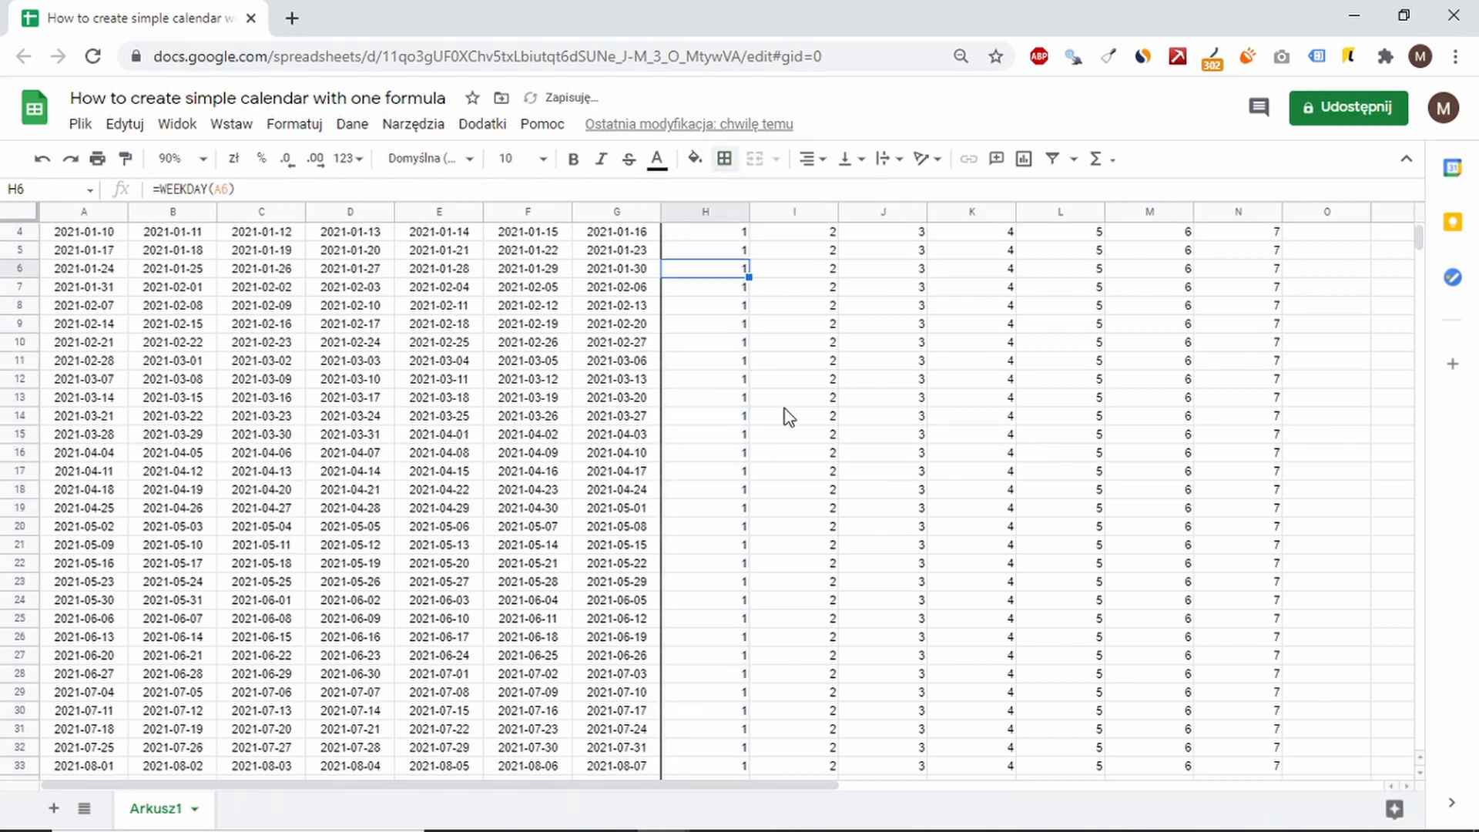
{"action": "scroll", "scroll_direction": "down", "scroll_amount": 3}
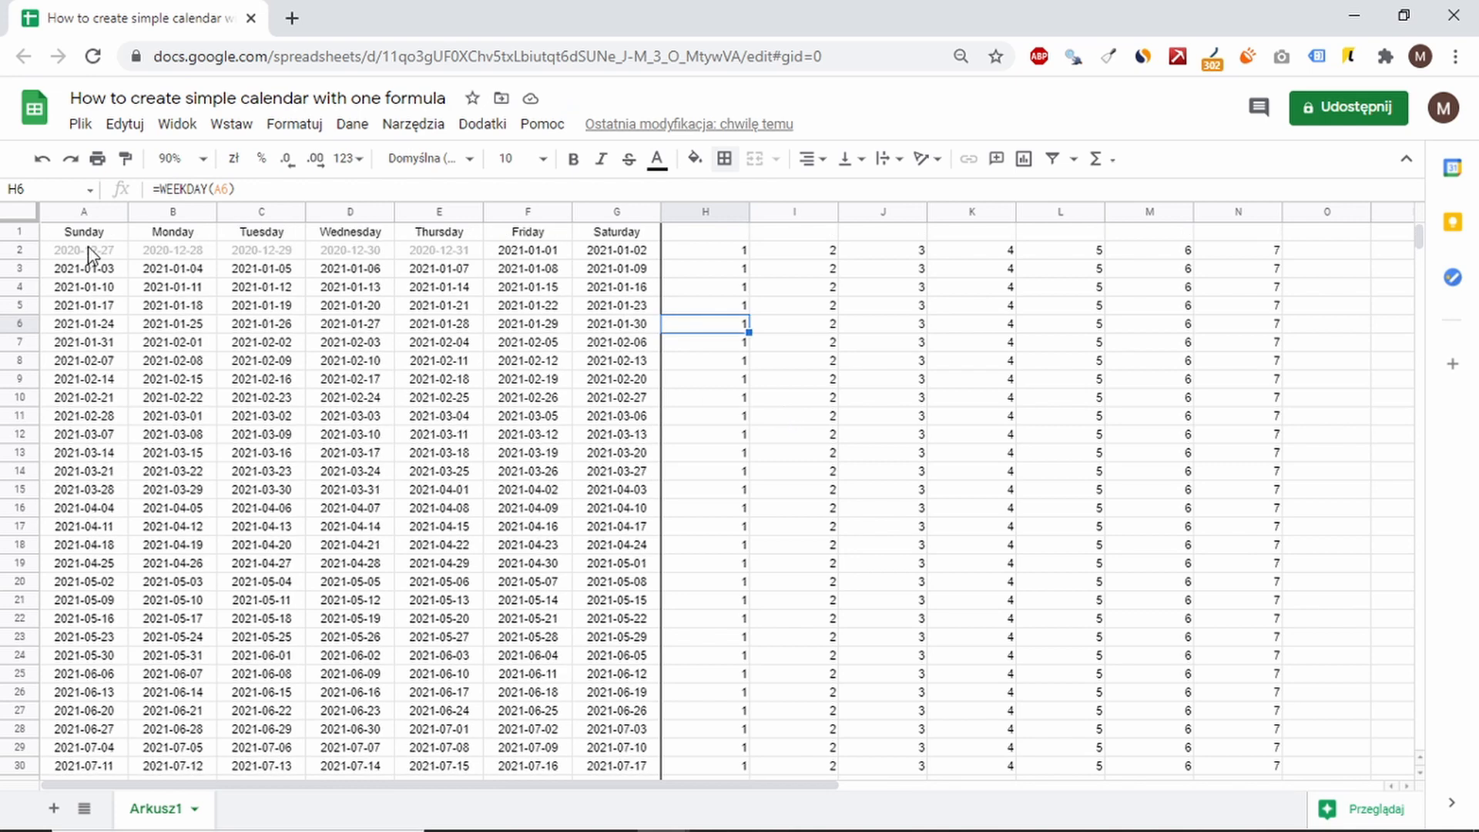
Step: Make the Sunday–Saturday header row text white
{"action": "left_click", "coordinate": [692, 159]}
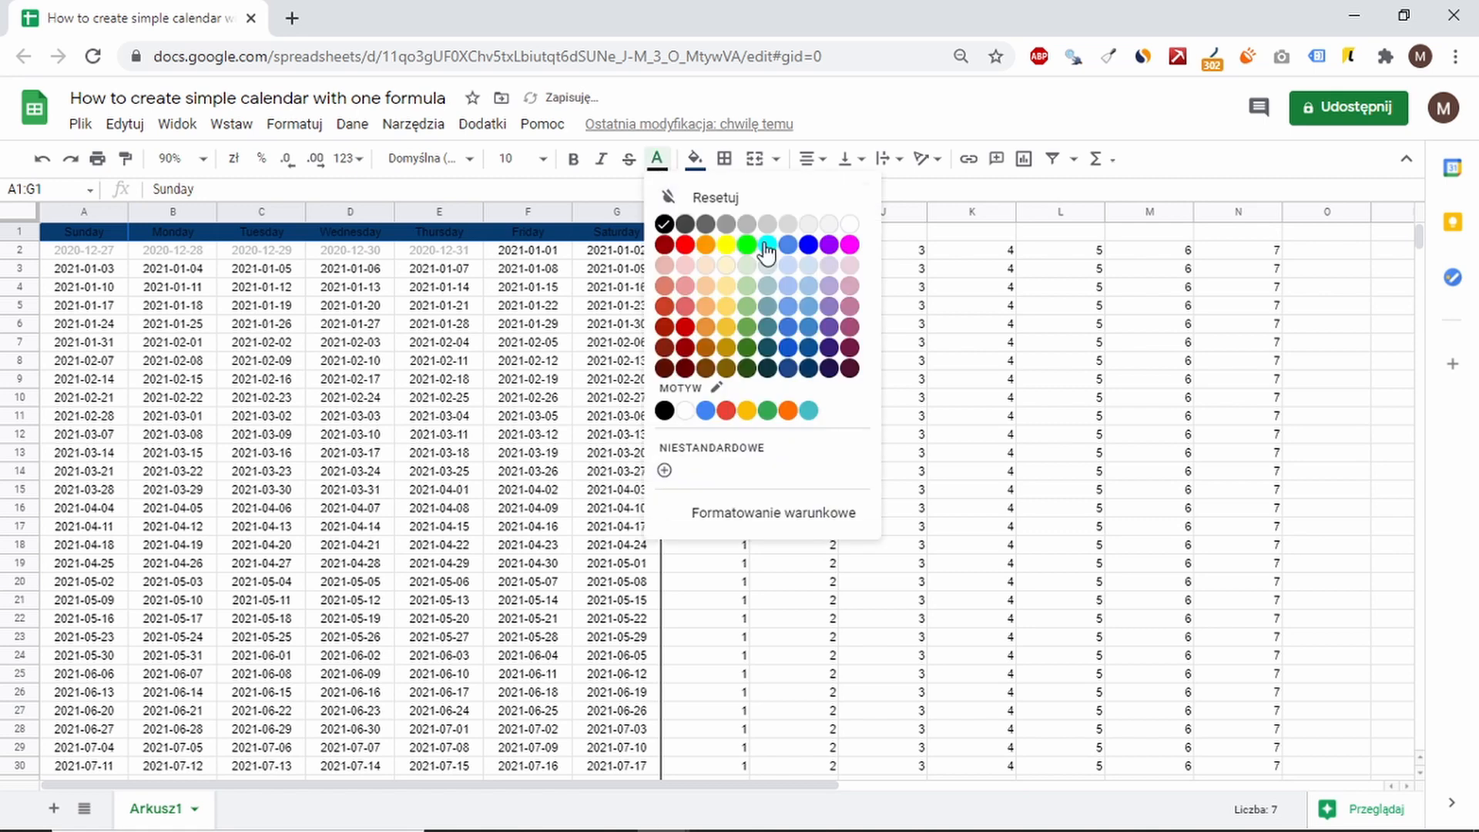
{"action": "left_click", "coordinate": [725, 159]}
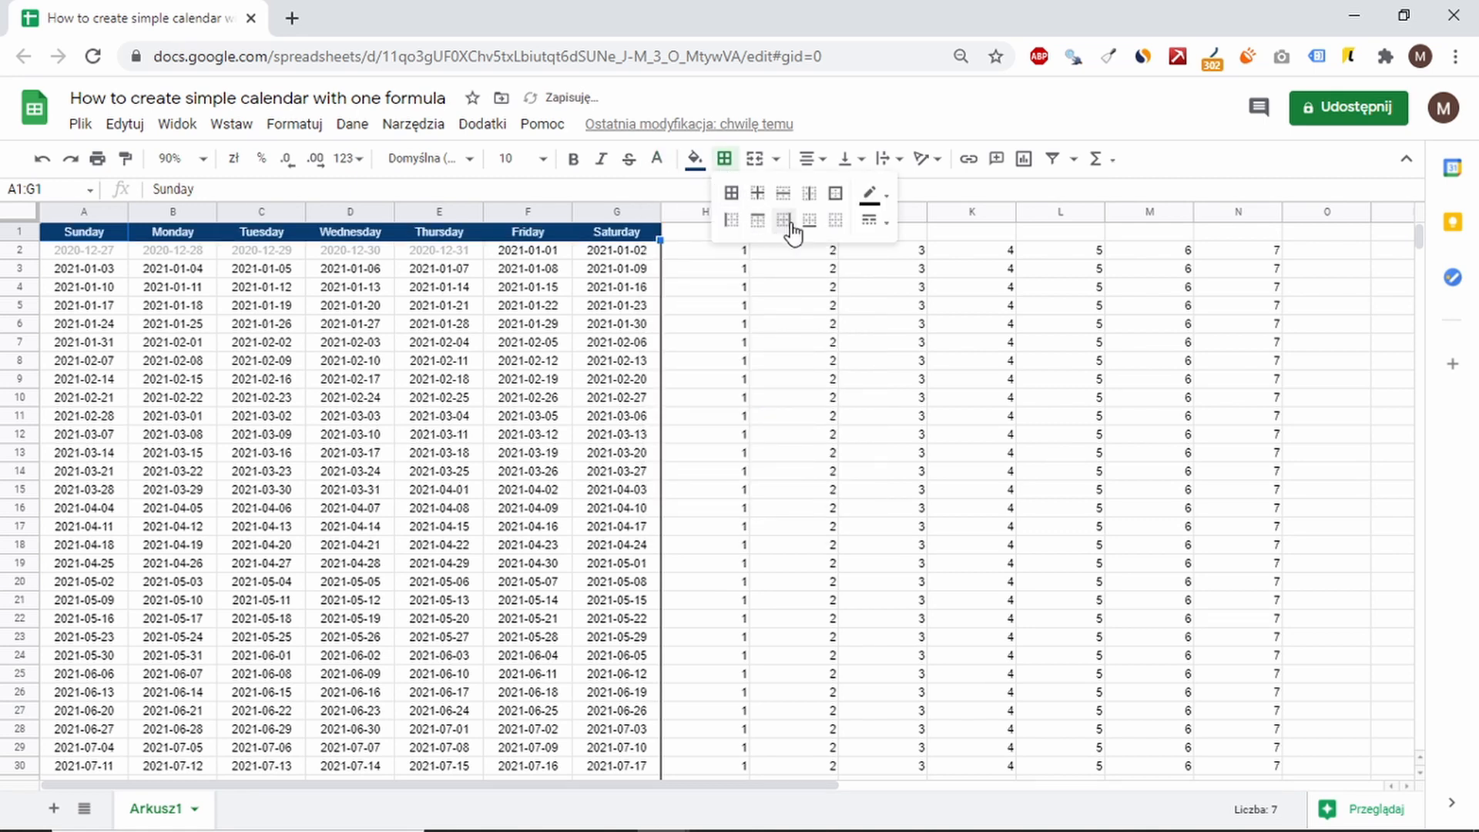